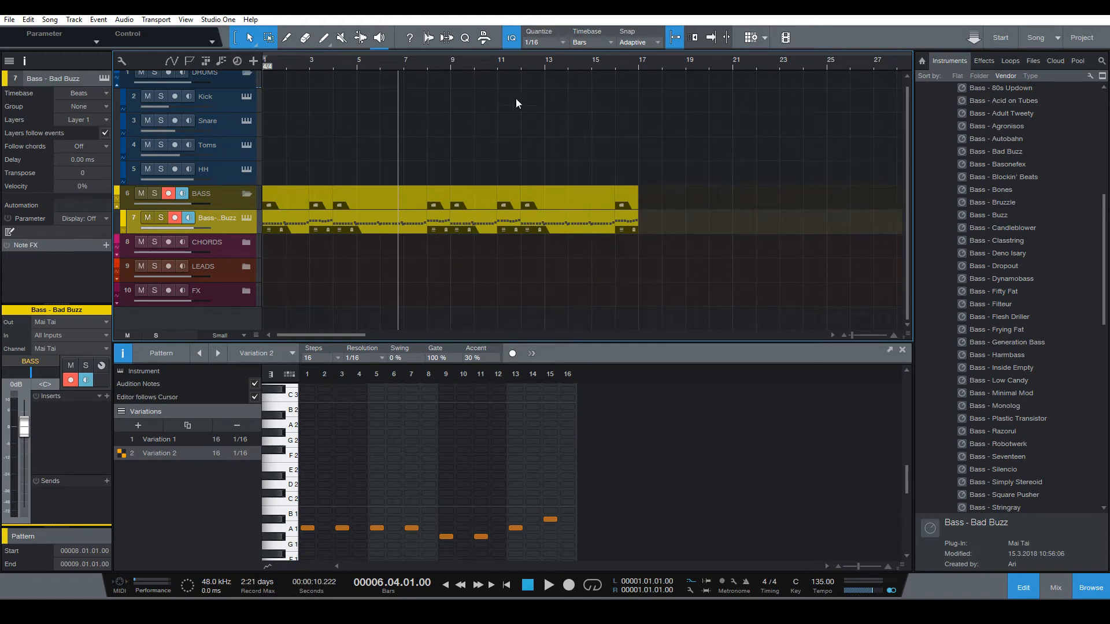
pyautogui.moveTo(417, 262)
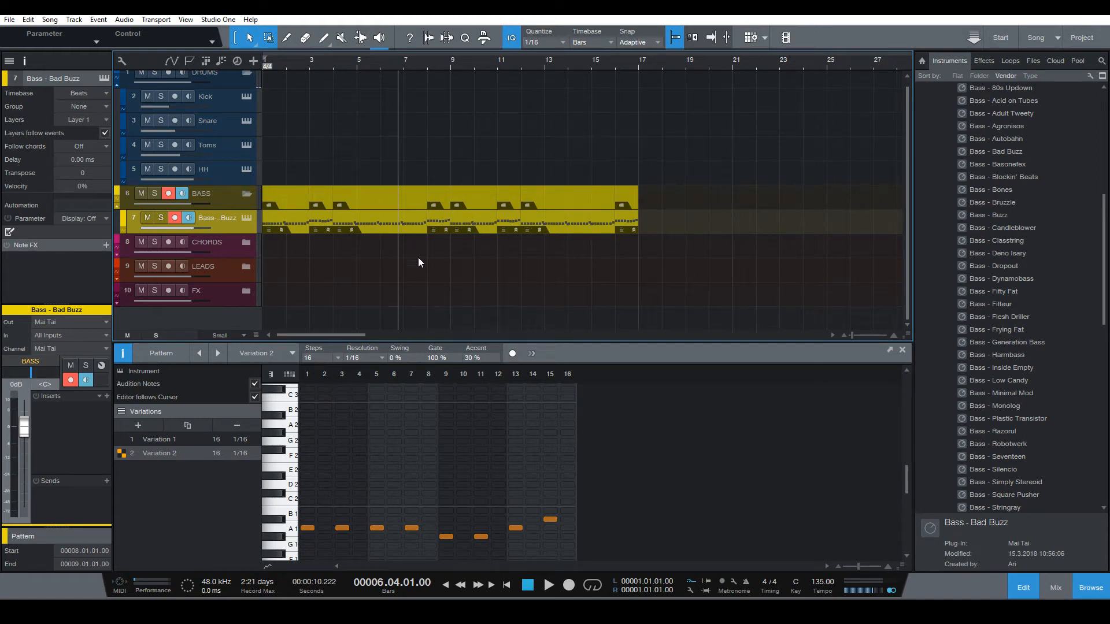
pyautogui.moveTo(443, 143)
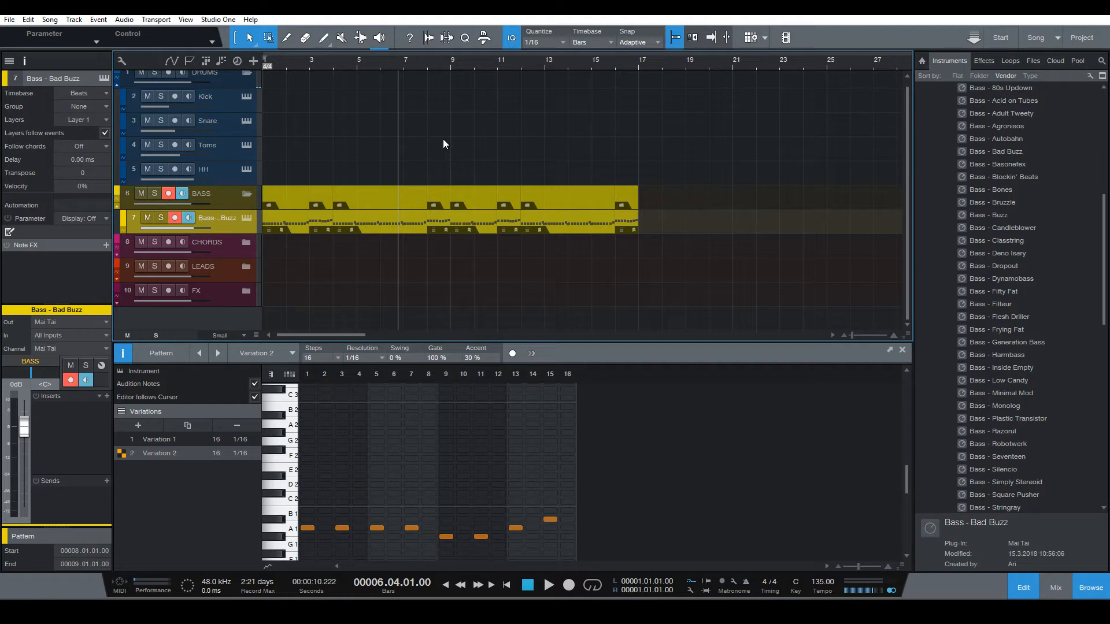
pyautogui.moveTo(433, 126)
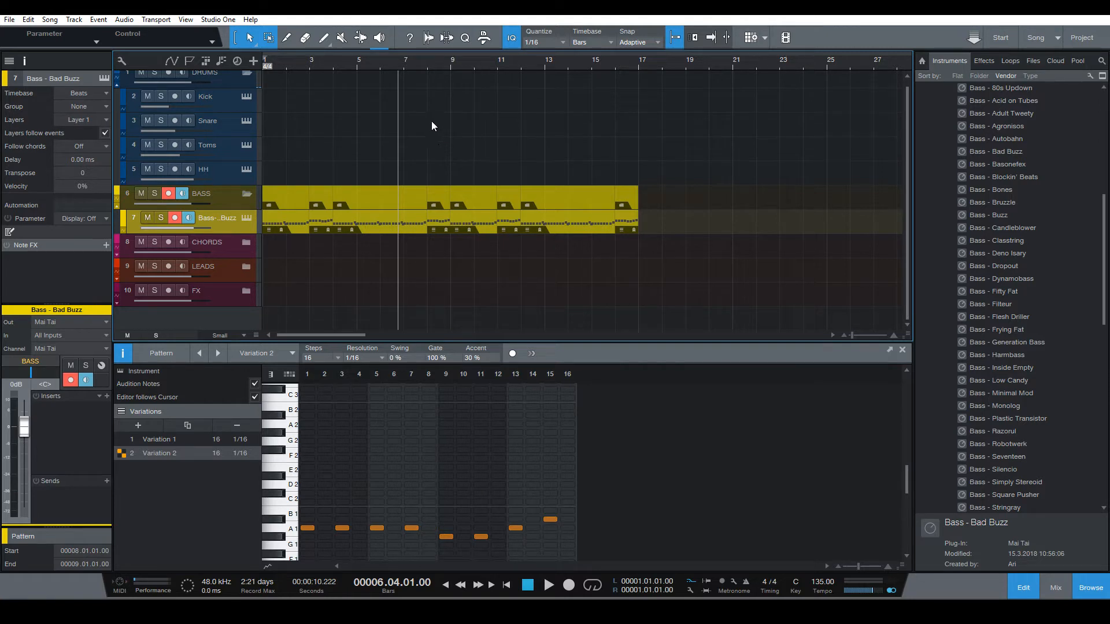
pyautogui.moveTo(444, 195)
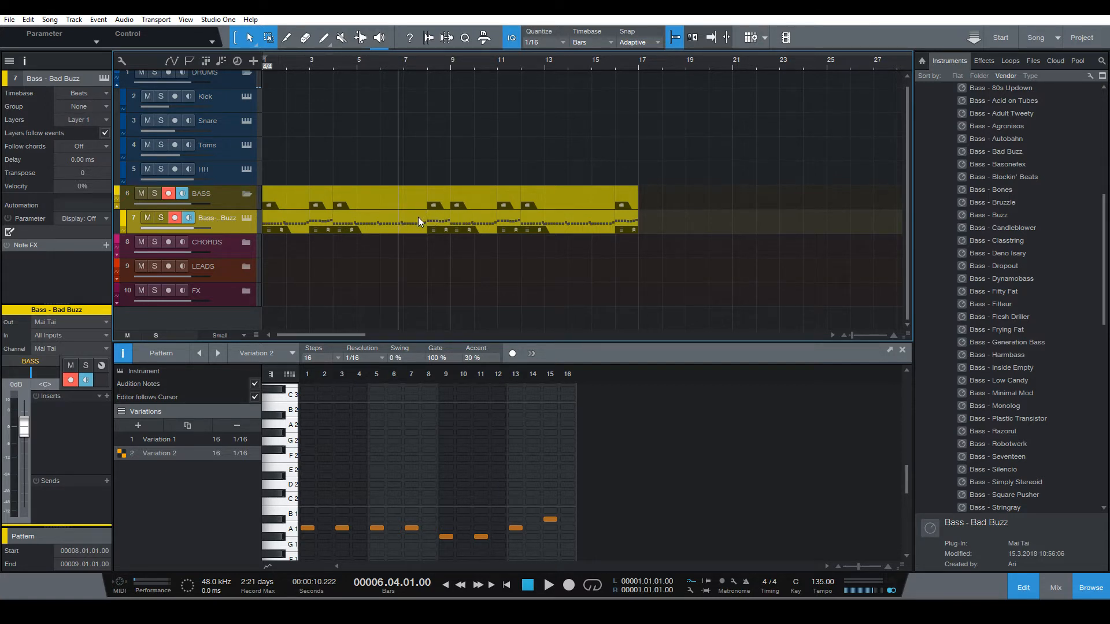
# Select bass events near bars 4–6 on the Bad Buzz track and choose Variation 2 for one.
pyautogui.click(159, 439)
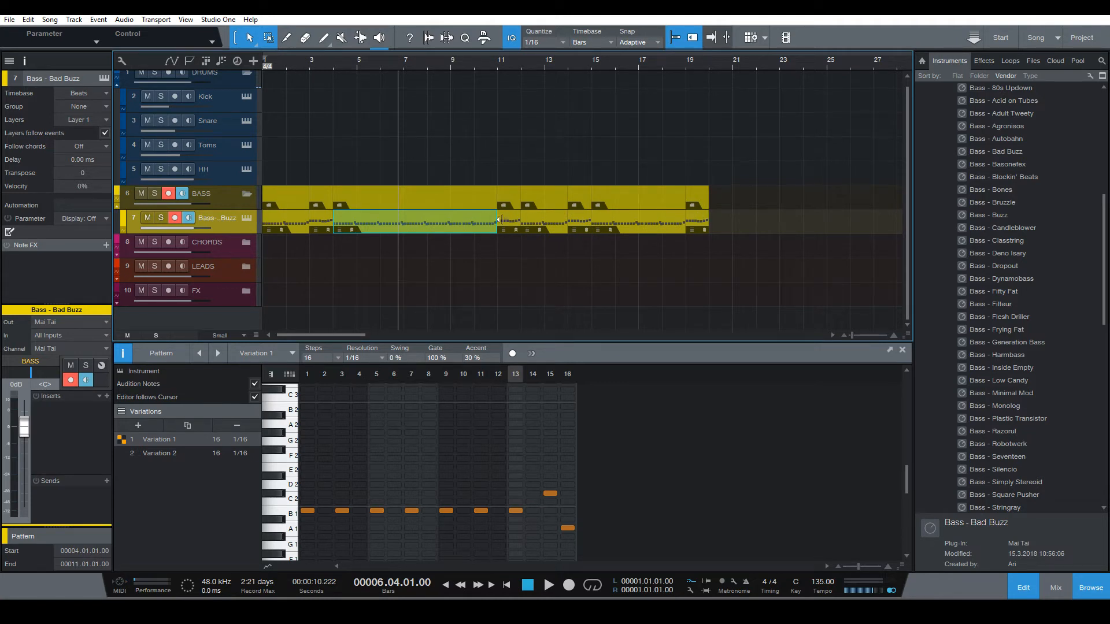
pyautogui.moveTo(551, 221)
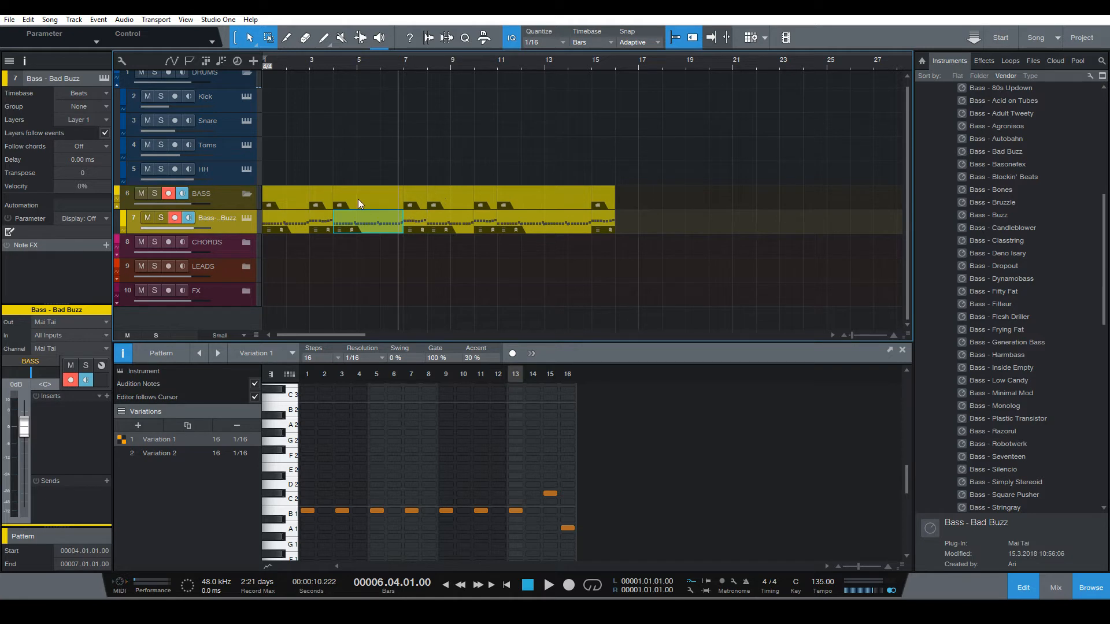
pyautogui.moveTo(389, 215)
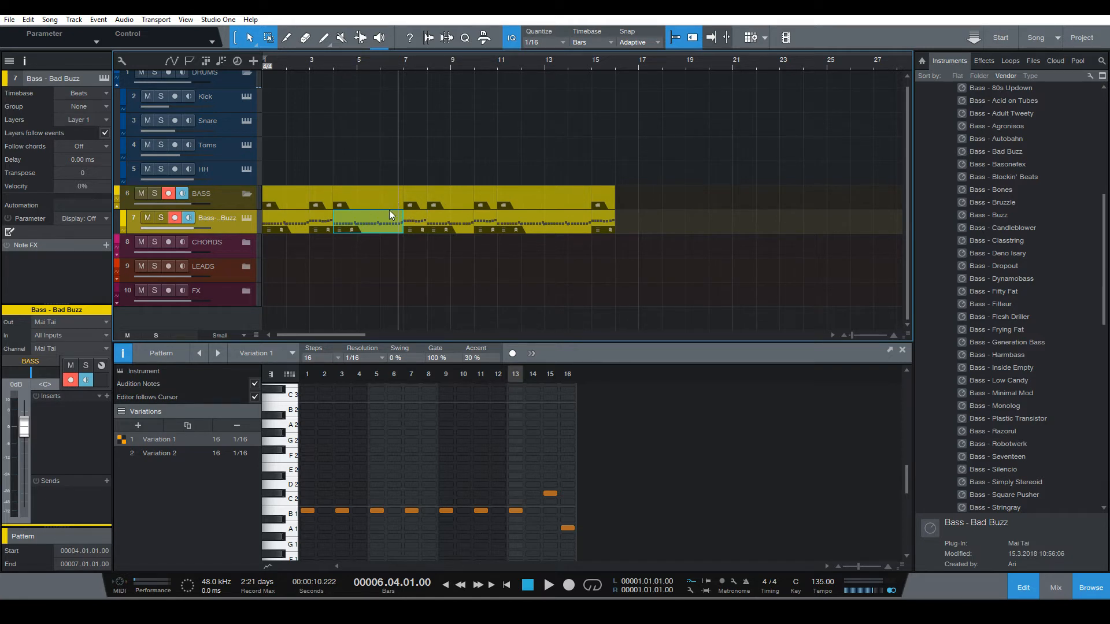
pyautogui.moveTo(385, 253)
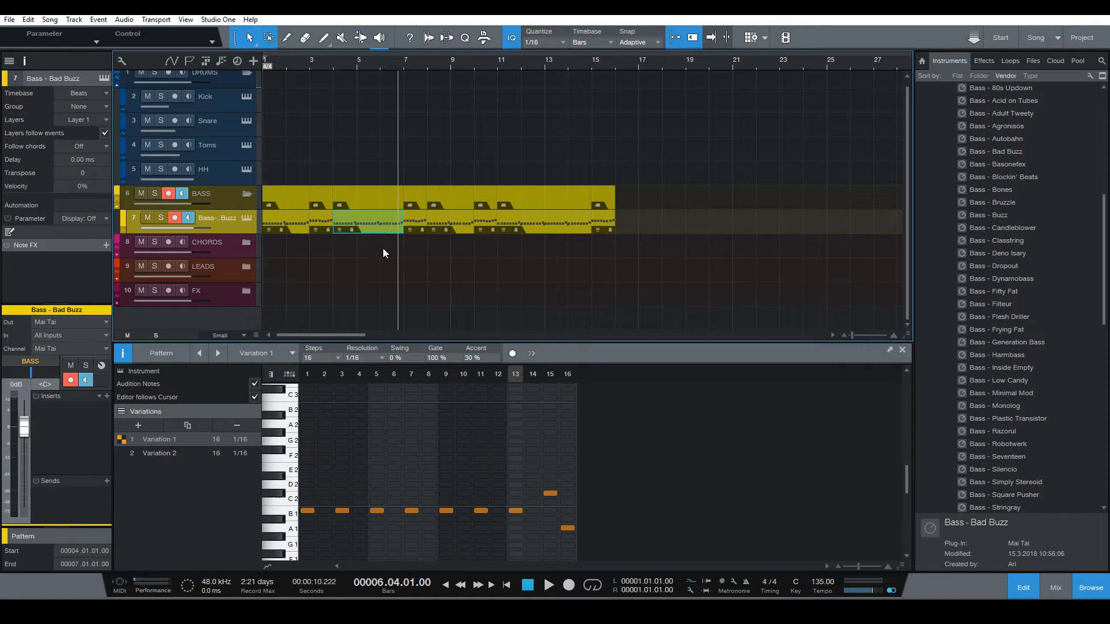
pyautogui.moveTo(352, 264)
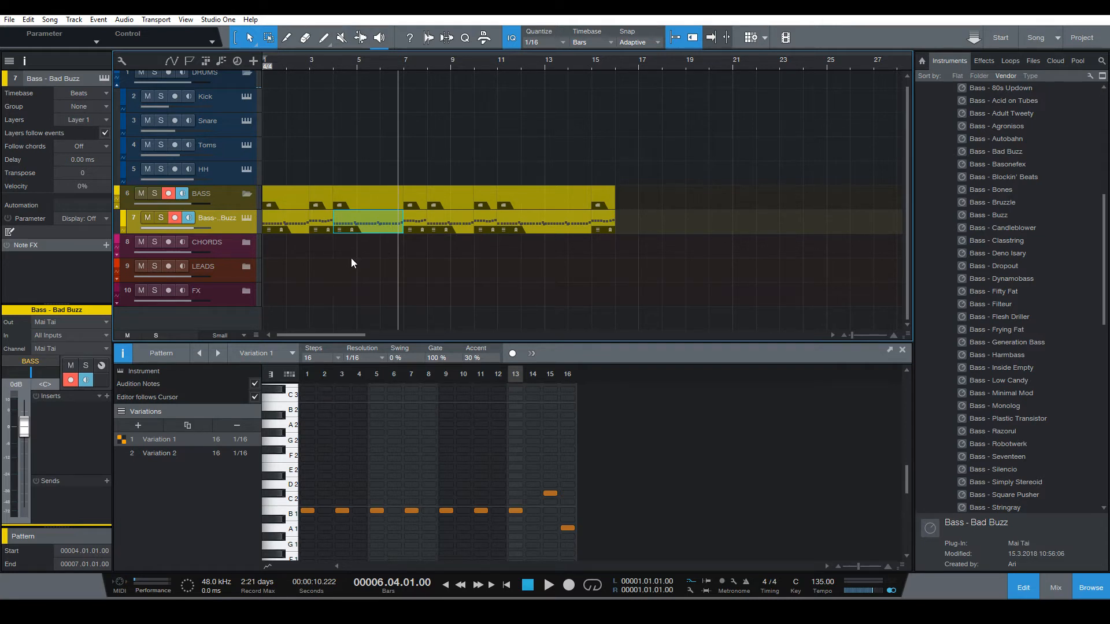
pyautogui.moveTo(405, 193)
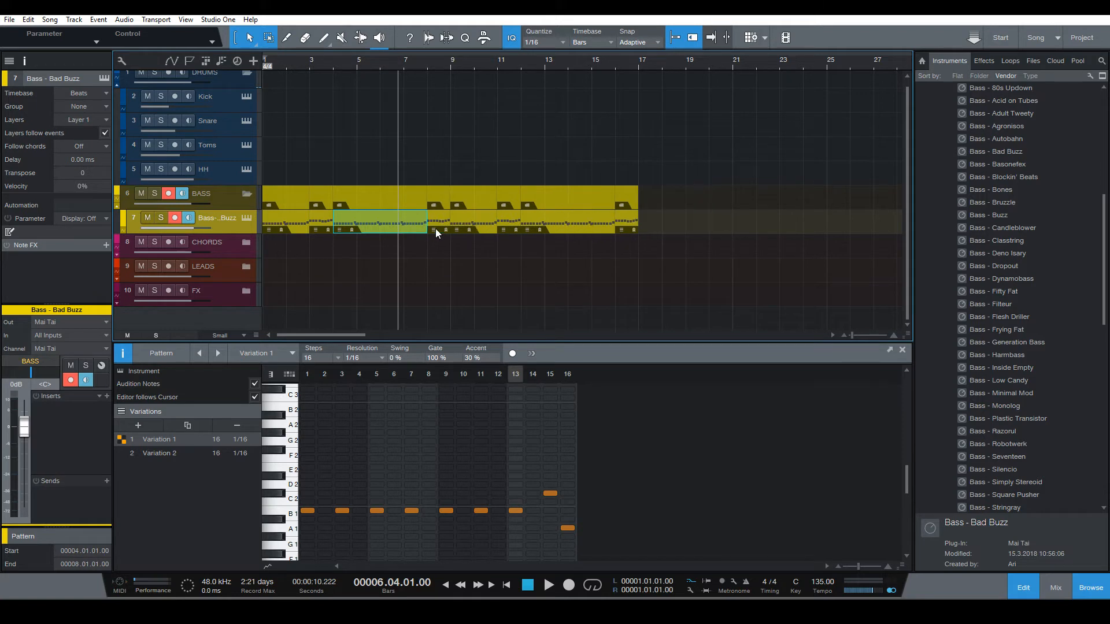
pyautogui.moveTo(317, 218)
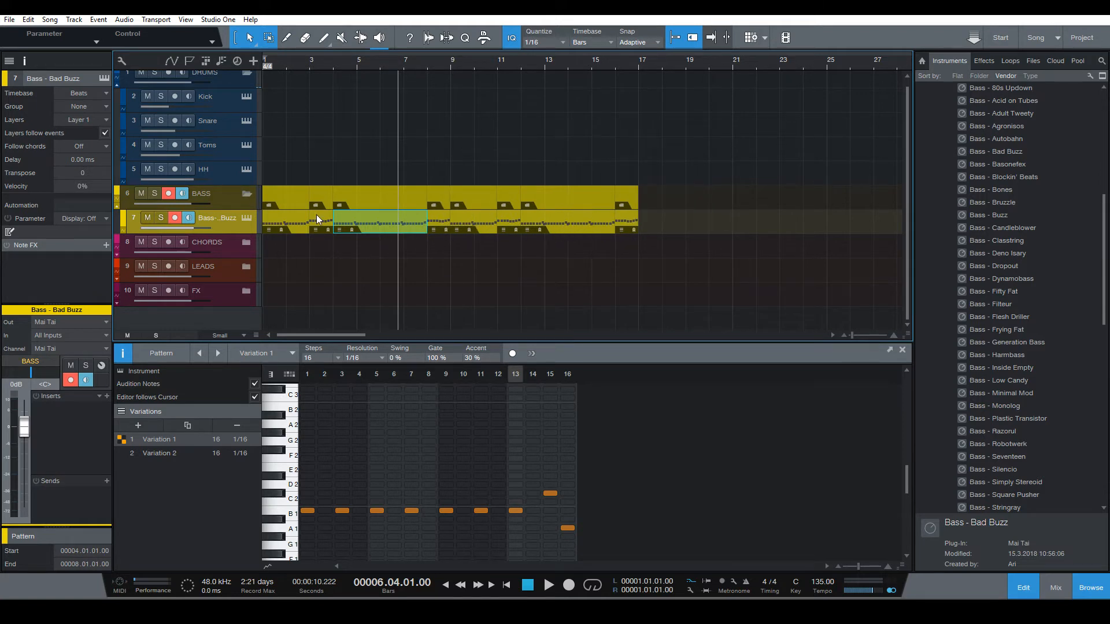
pyautogui.click(159, 453)
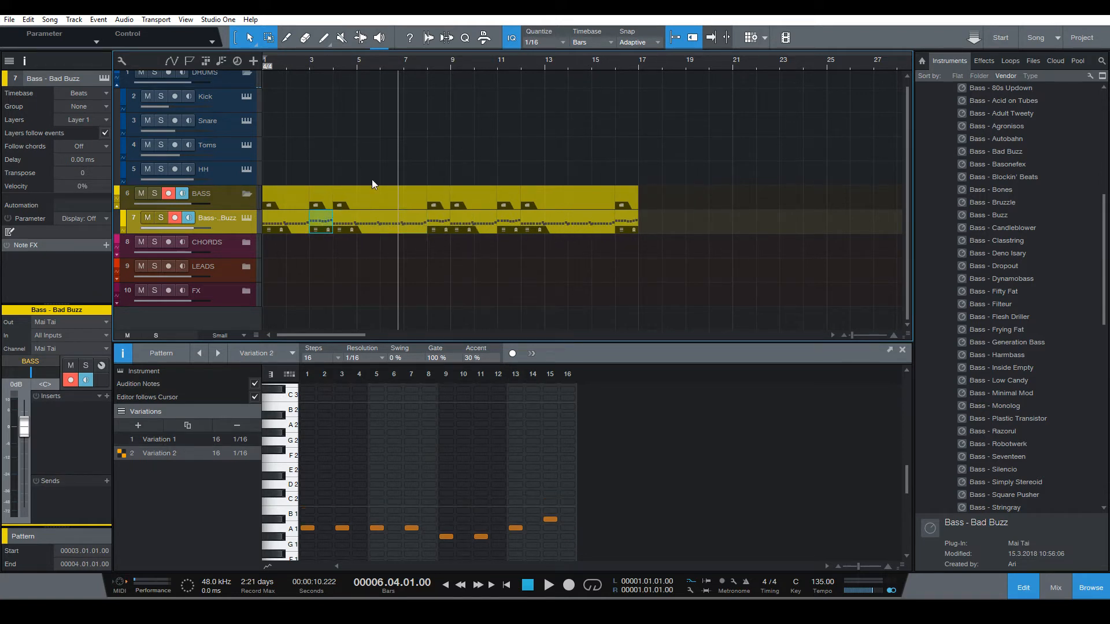
pyautogui.click(158, 439)
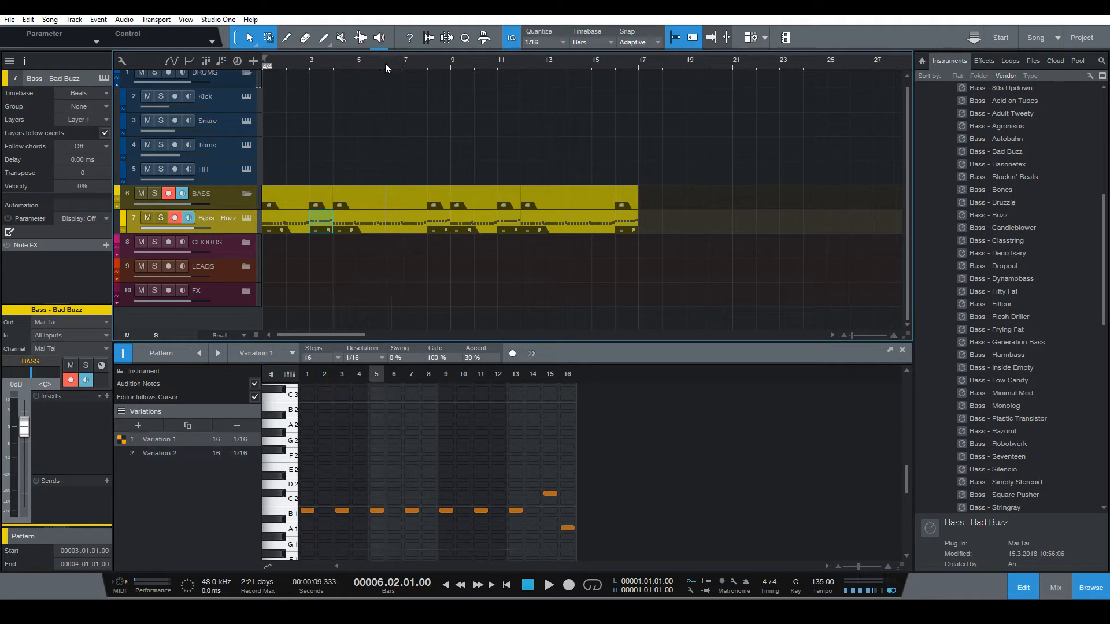
pyautogui.moveTo(428, 199)
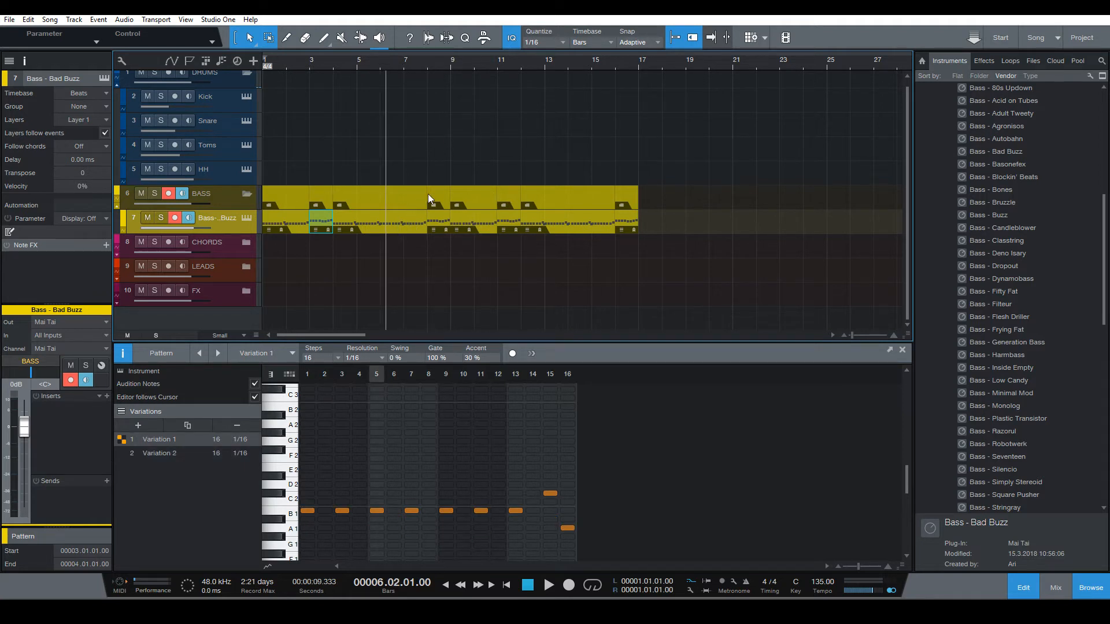
pyautogui.moveTo(434, 227)
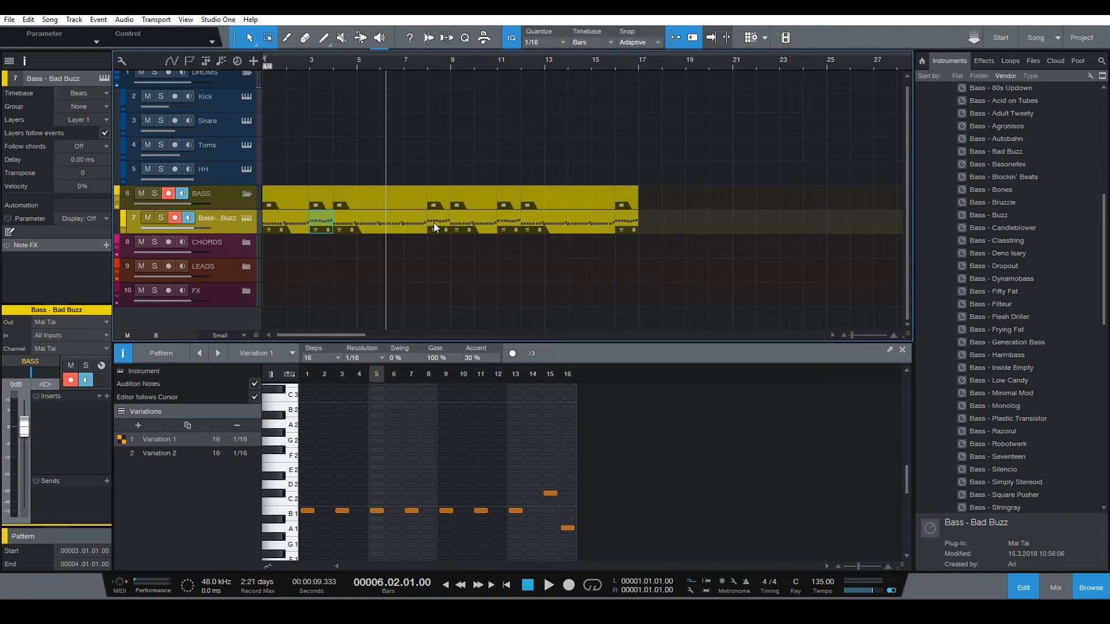
pyautogui.moveTo(464, 159)
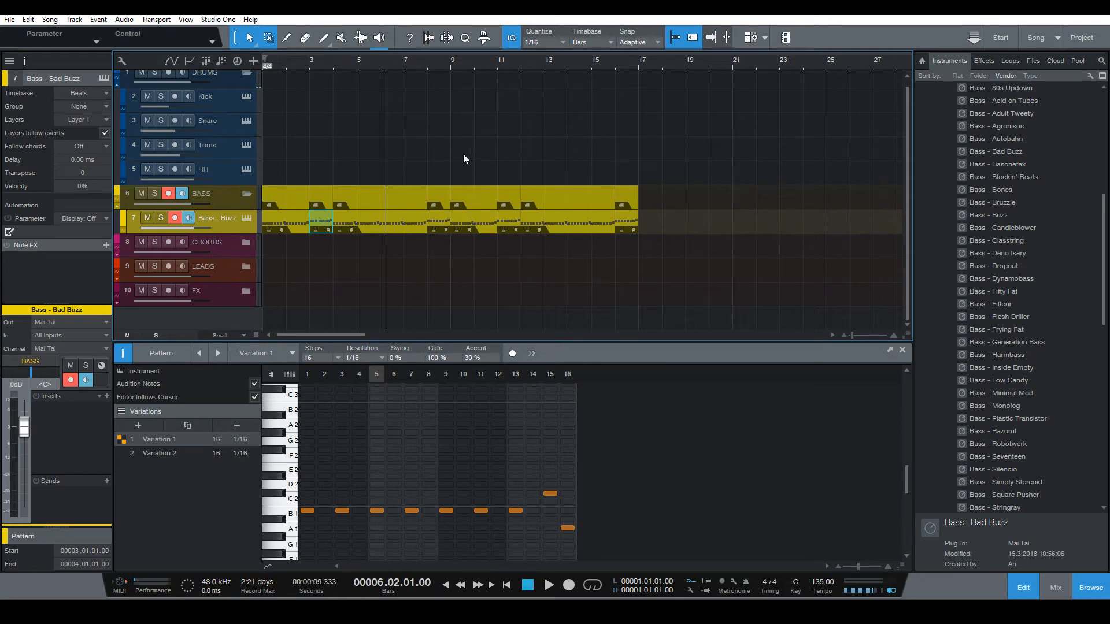
pyautogui.moveTo(425, 111)
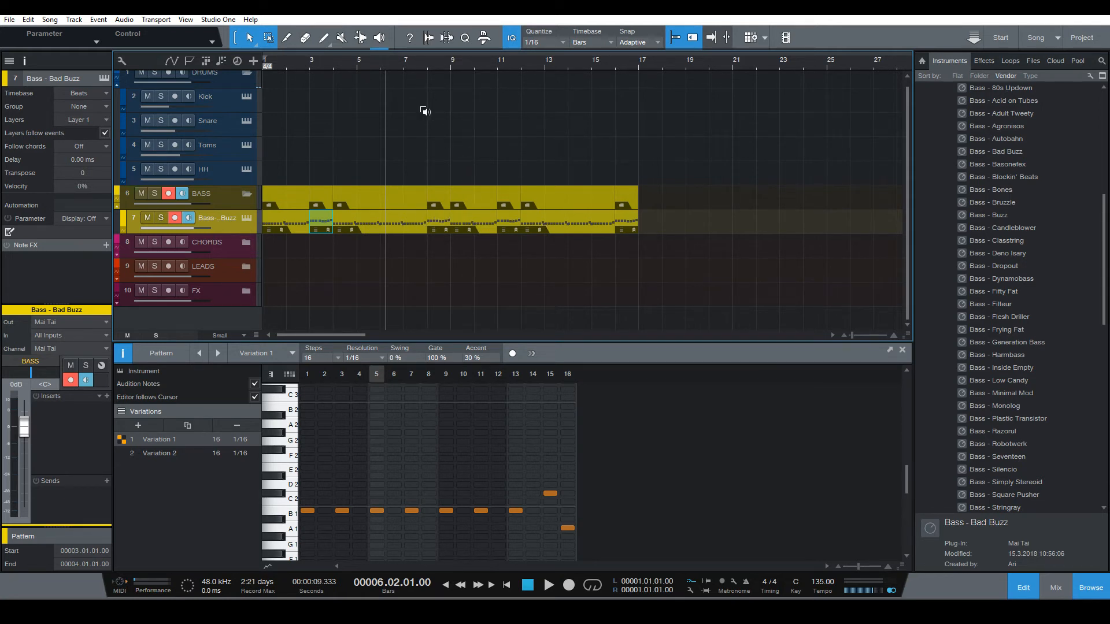
pyautogui.click(158, 454)
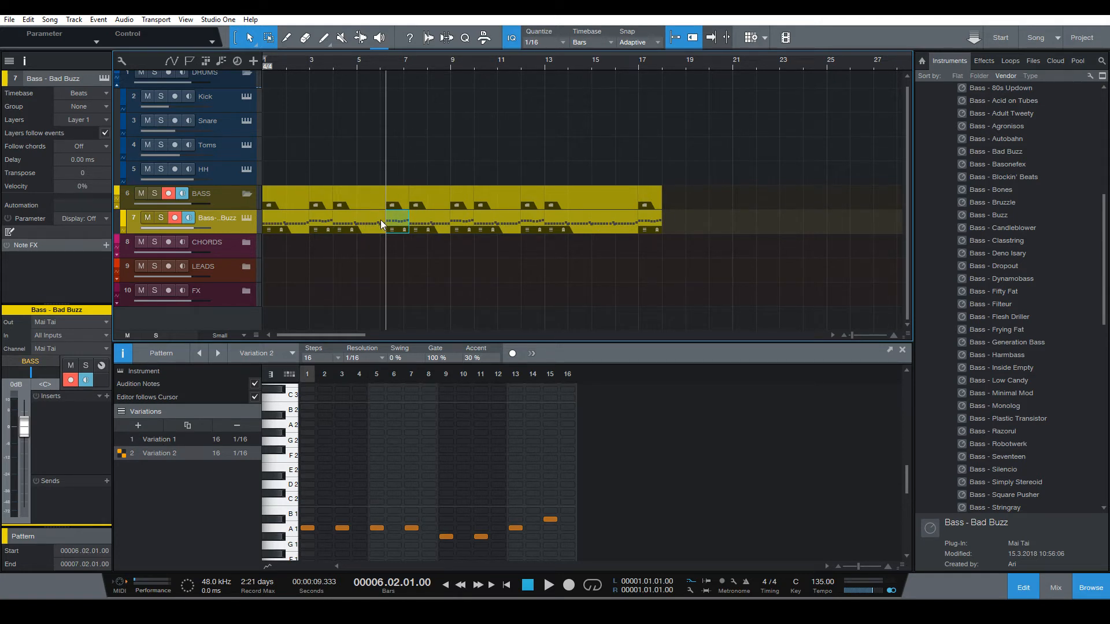
pyautogui.click(158, 439)
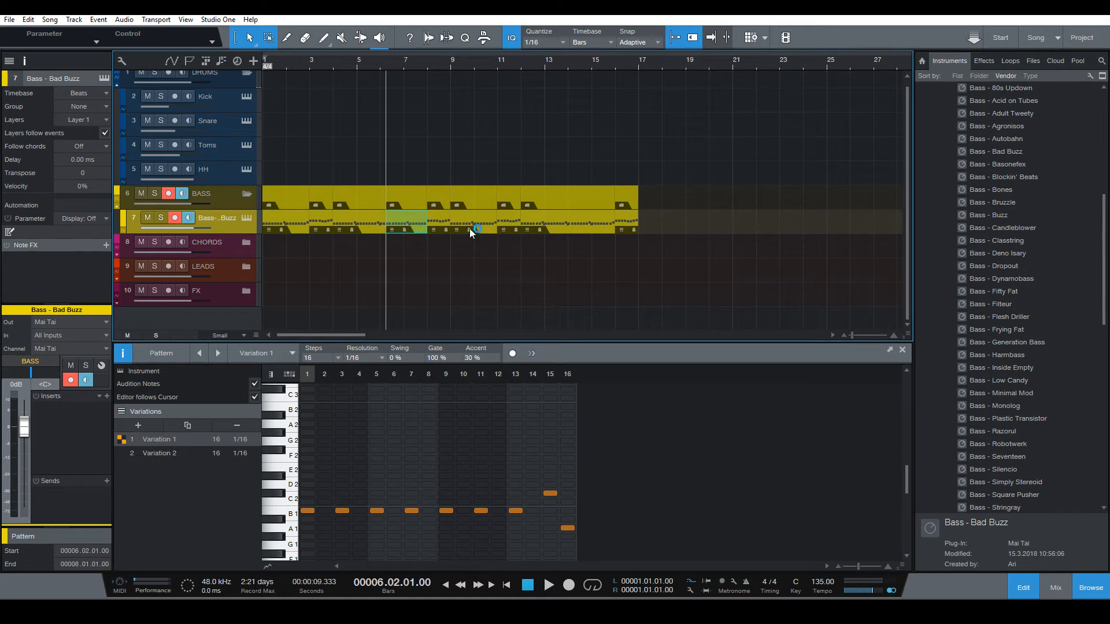
pyautogui.moveTo(417, 160)
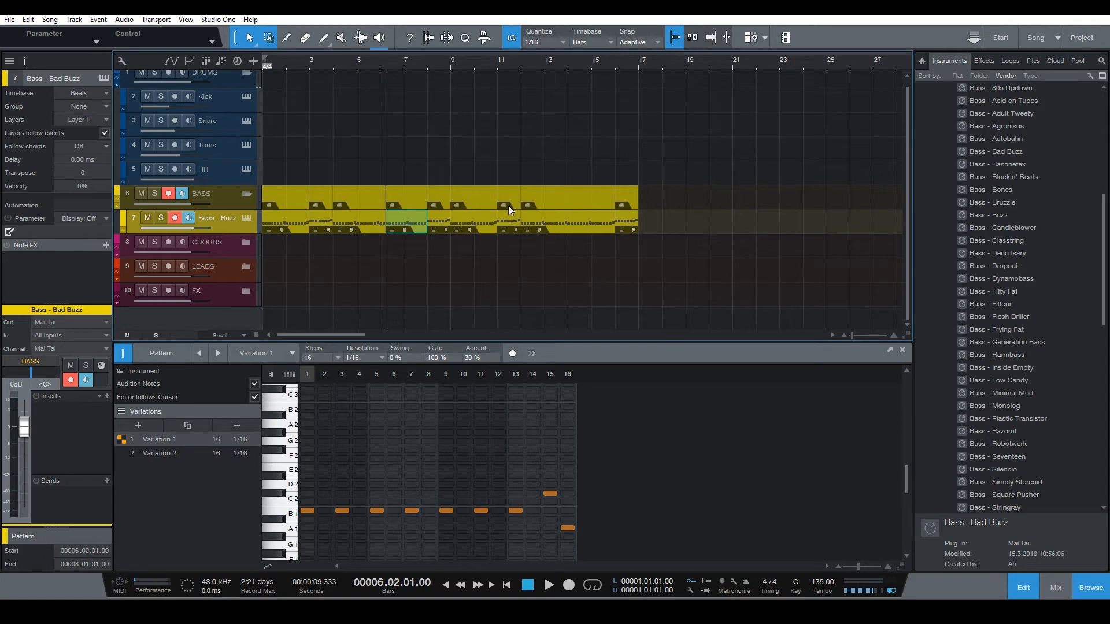
pyautogui.moveTo(423, 233)
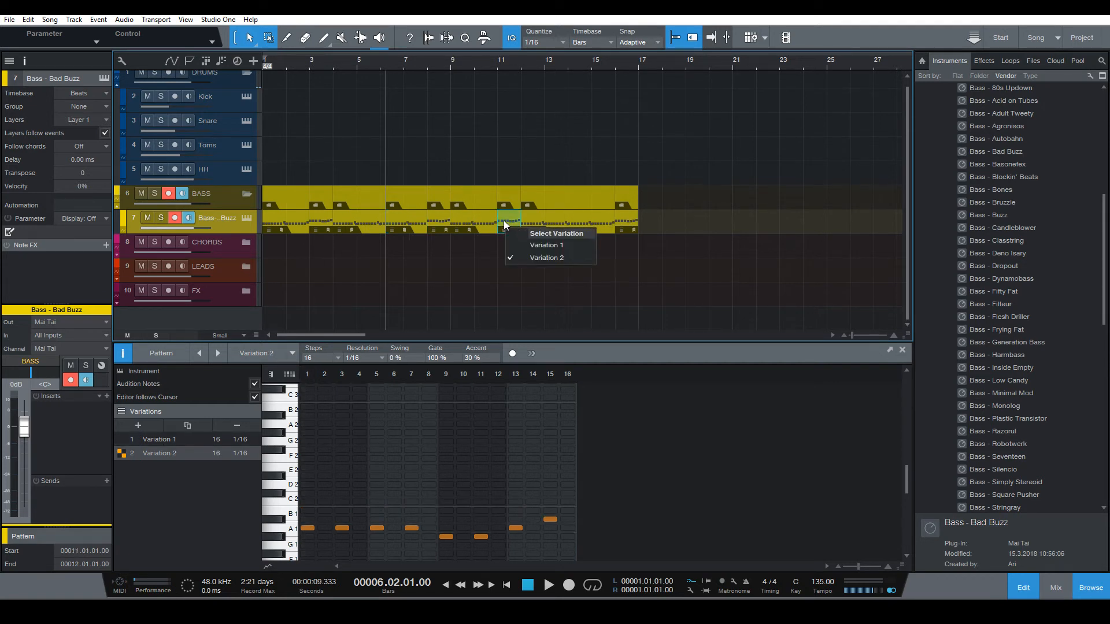
# With Ripple Edit on, move two bass events to open breaks that push later events back.
pyautogui.click(547, 258)
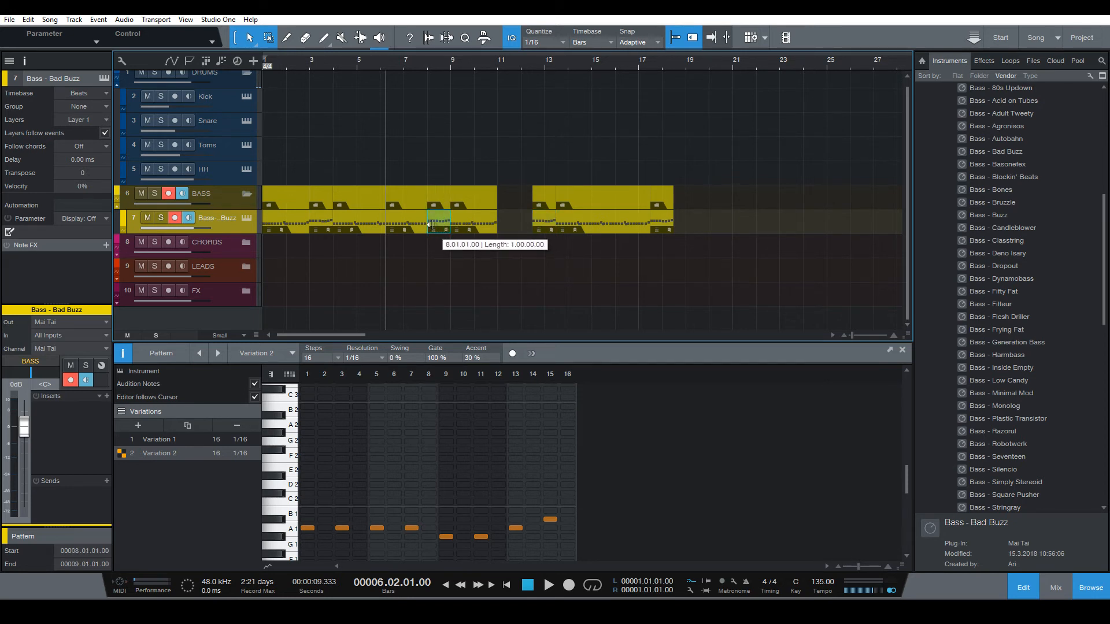
pyautogui.moveTo(437, 224)
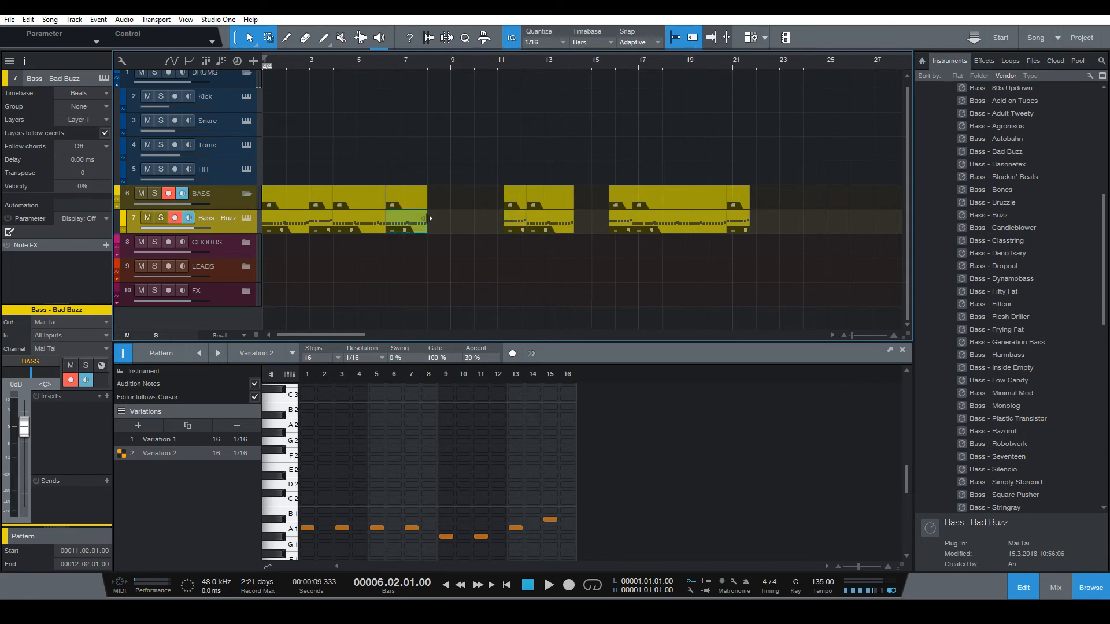
pyautogui.click(159, 439)
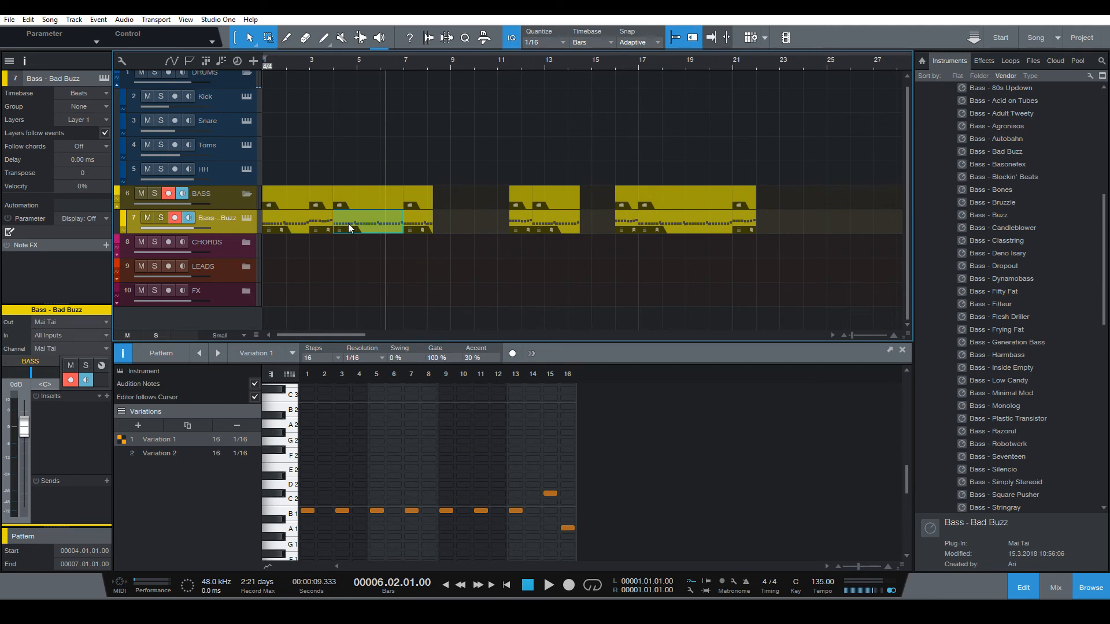
# Move a bass pattern event to open a new break near the start of the bass line.
pyautogui.click(160, 453)
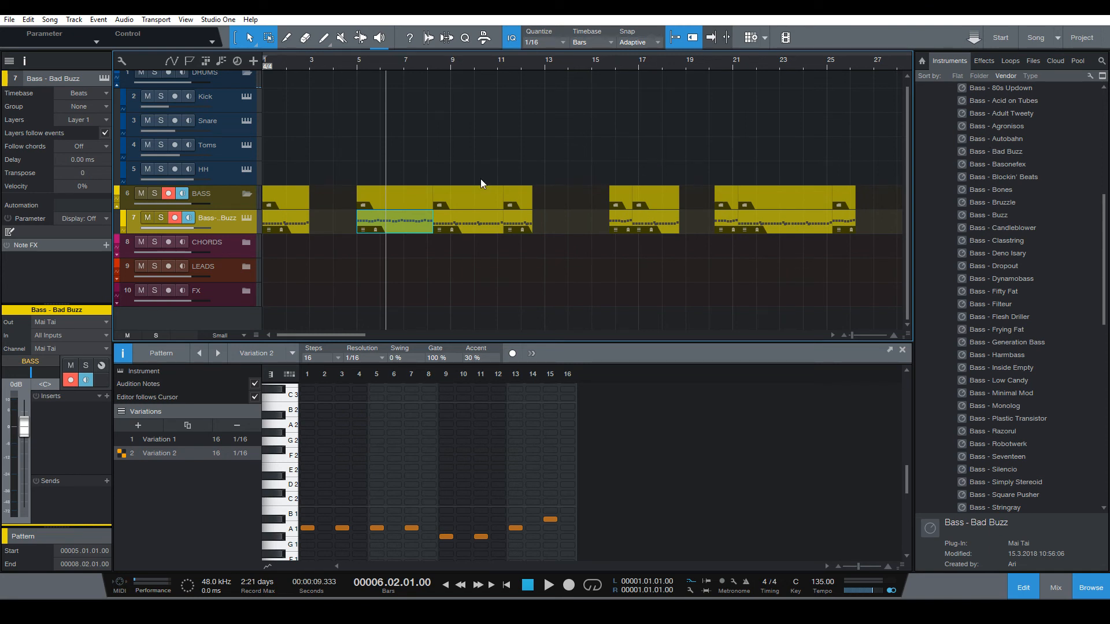
pyautogui.moveTo(732, 237)
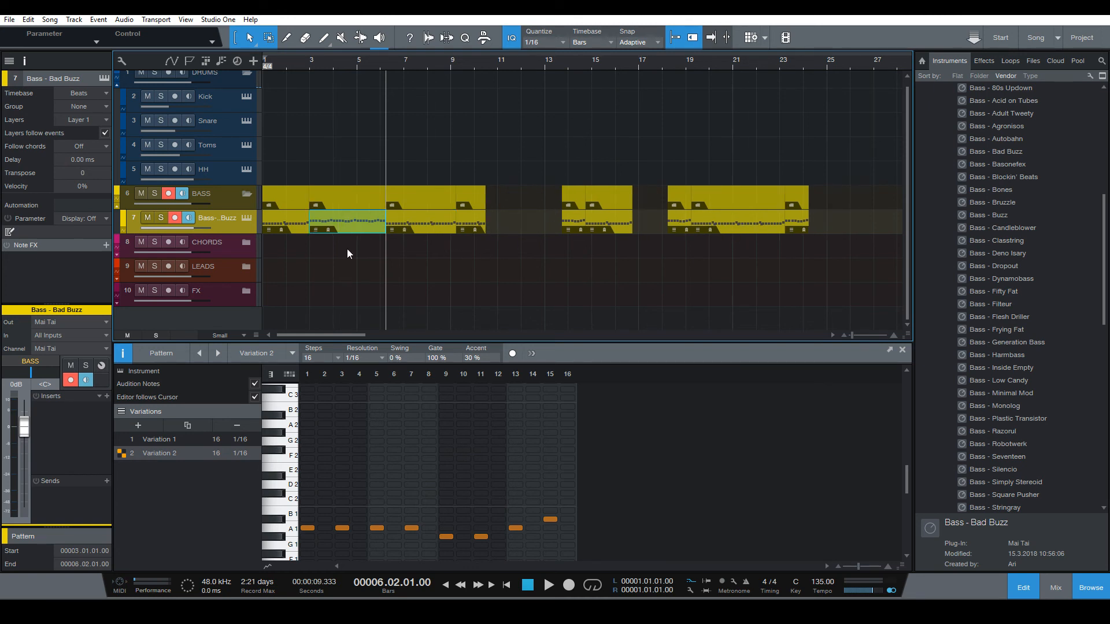
pyautogui.moveTo(646, 229)
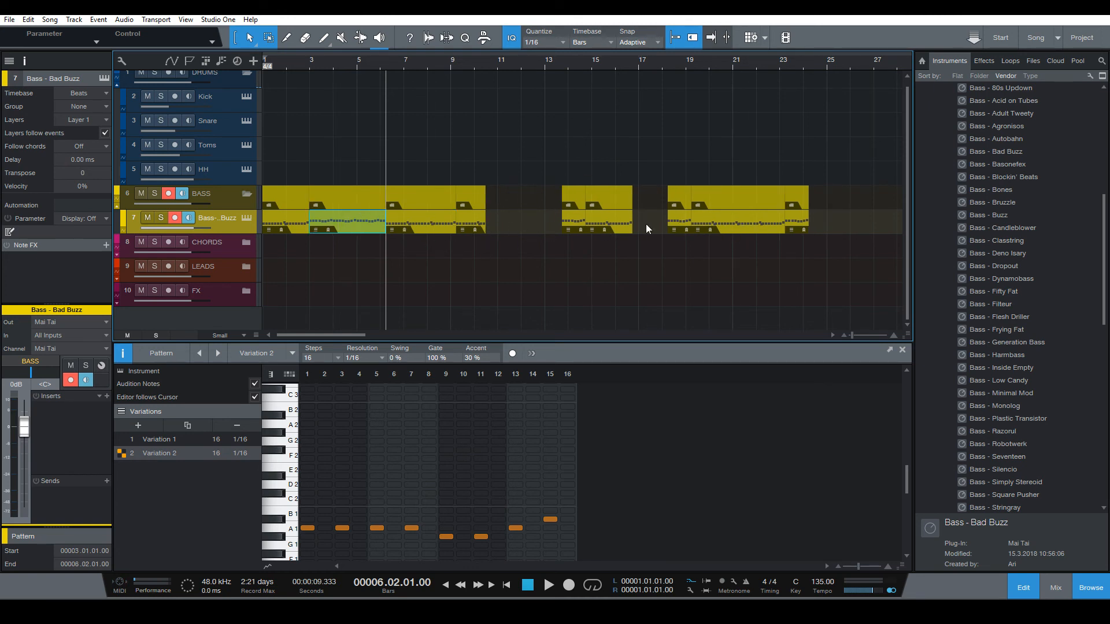
pyautogui.moveTo(514, 310)
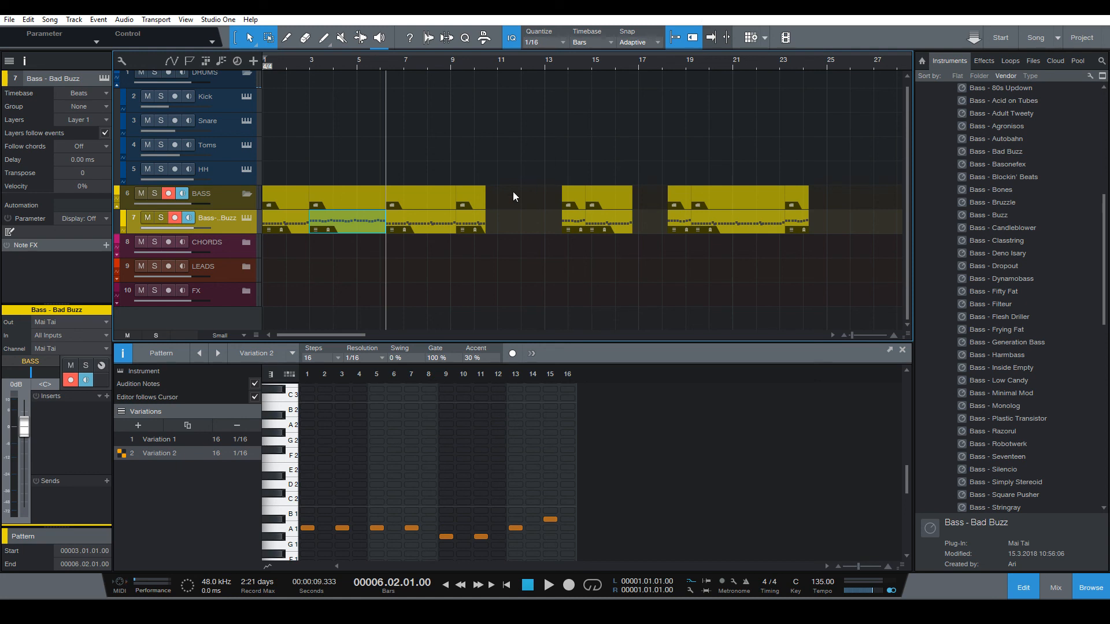
pyautogui.moveTo(548, 205)
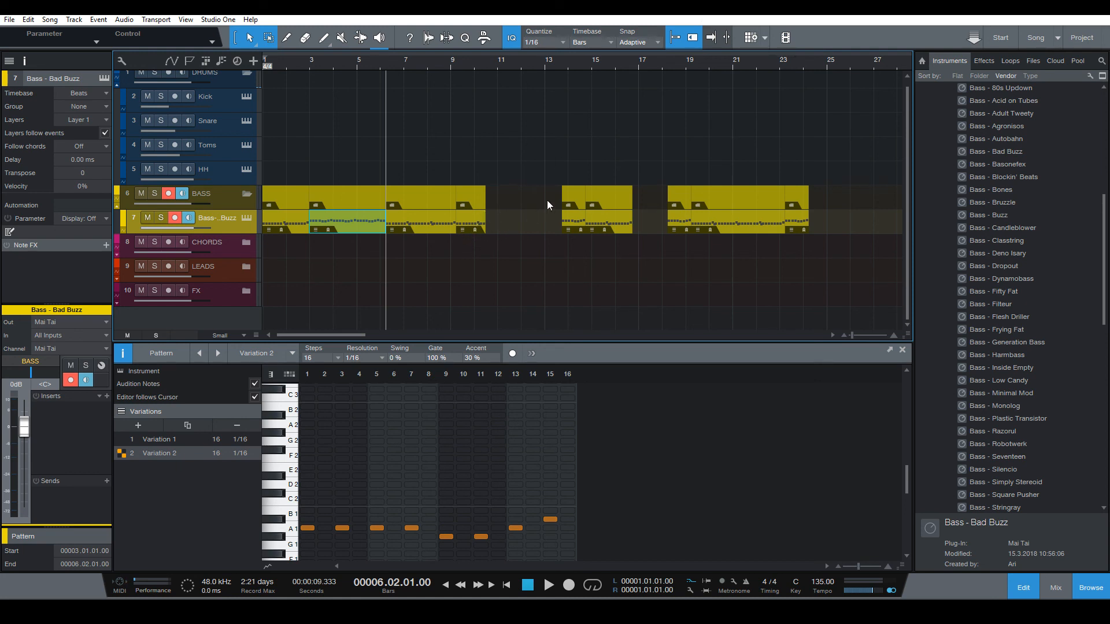
pyautogui.moveTo(527, 224)
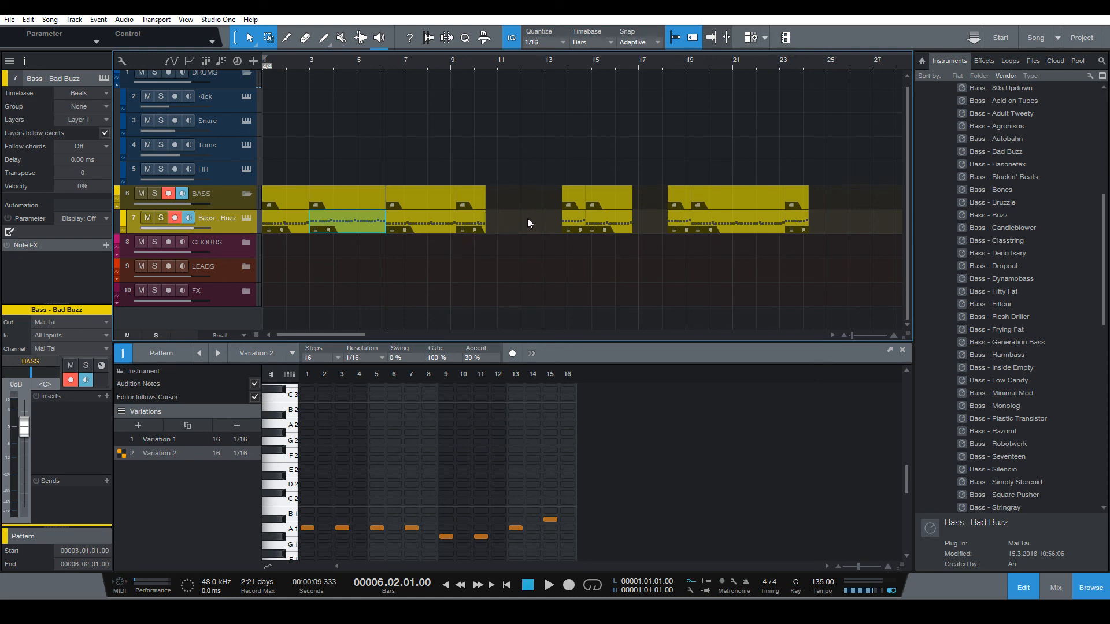
pyautogui.moveTo(511, 231)
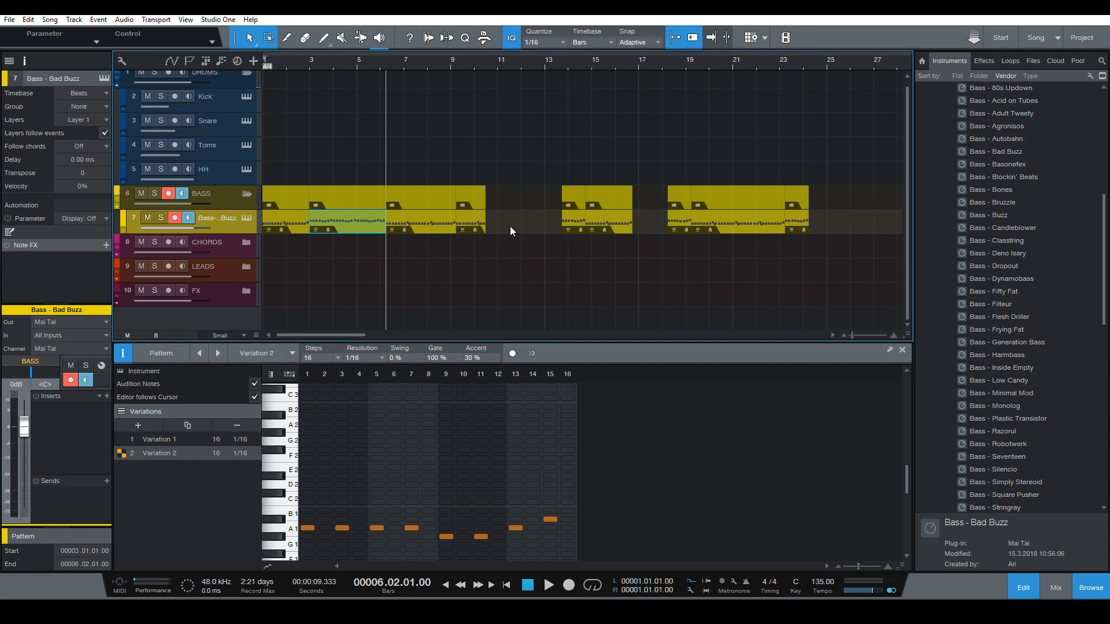
pyautogui.moveTo(507, 240)
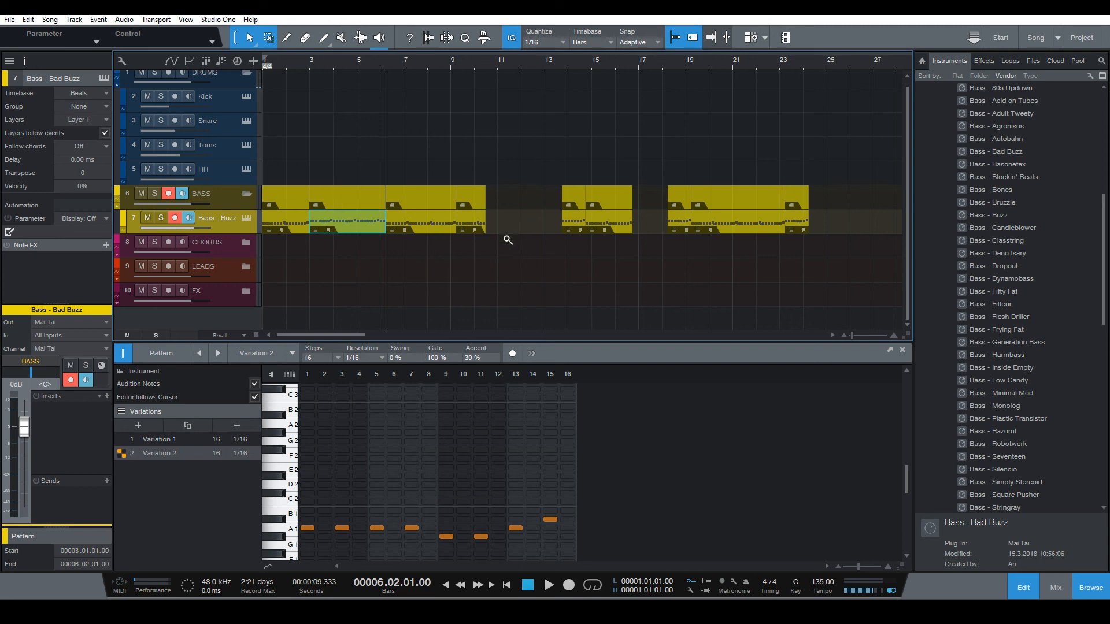